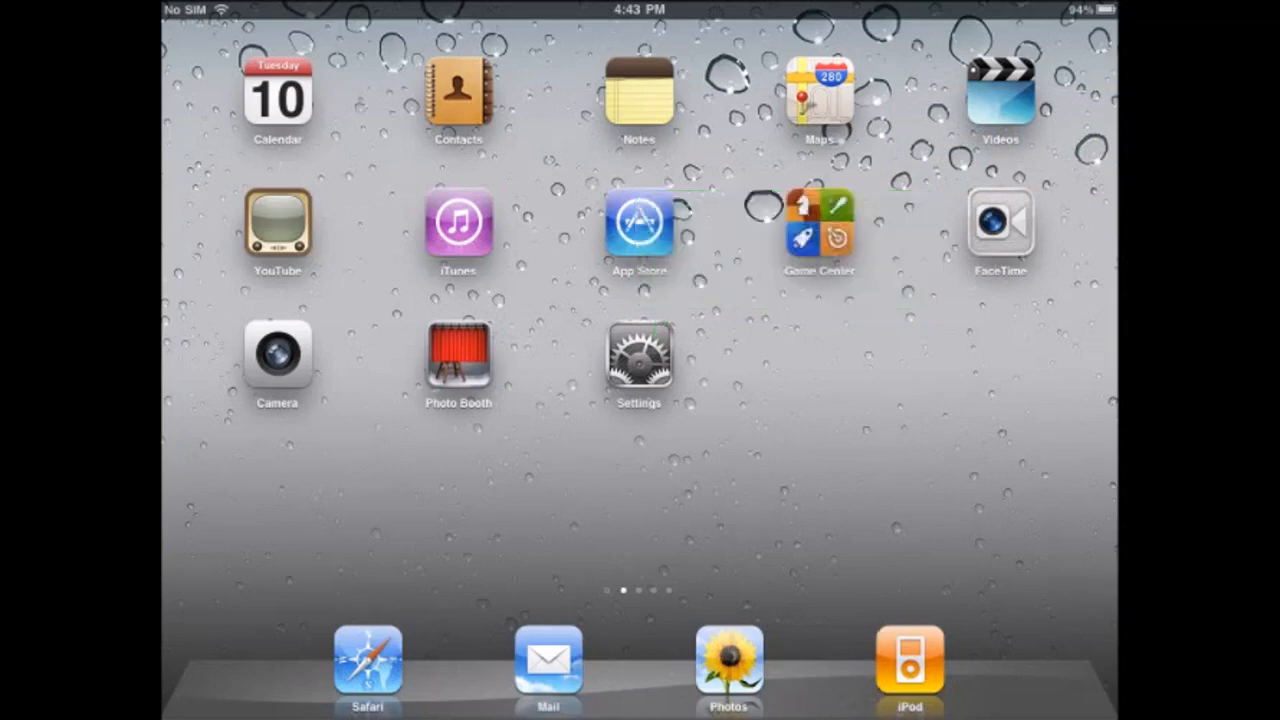
Launch Settings from the home screen, landing on the General page
left_click(638, 360)
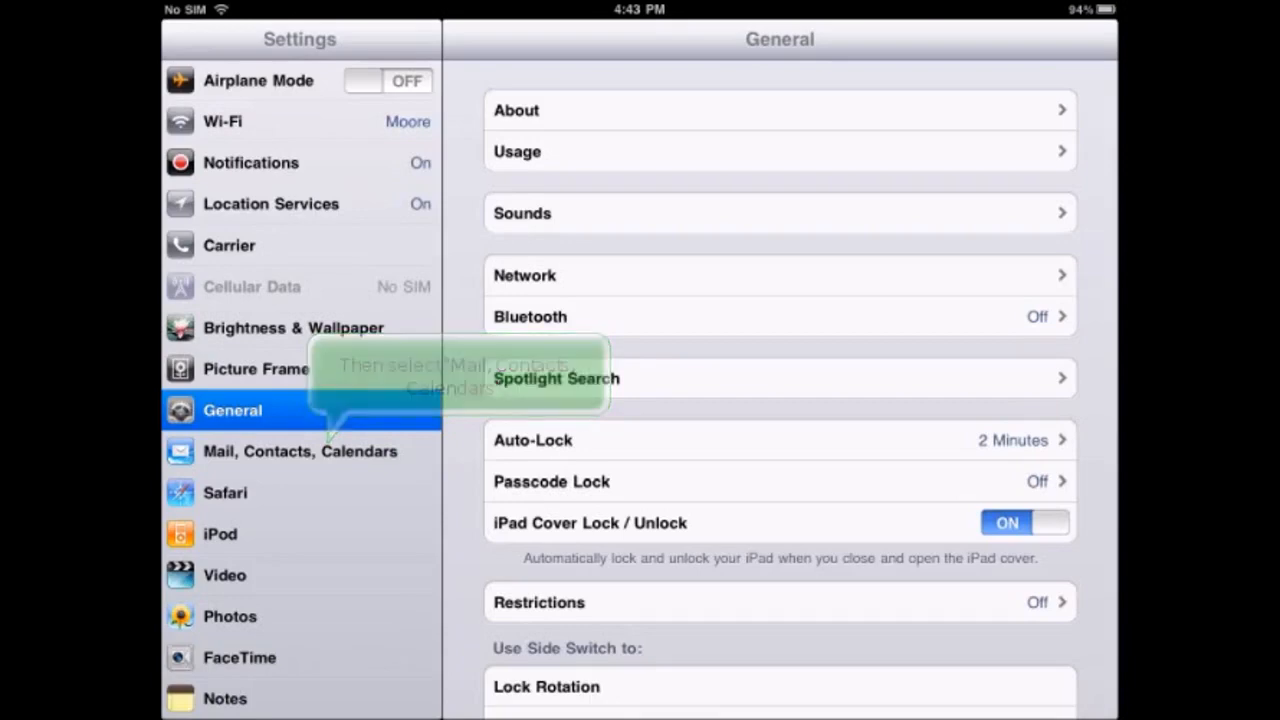
Check Fetch New Data is set to Push, then return to Mail, Contacts, Calendars
left_click(300, 452)
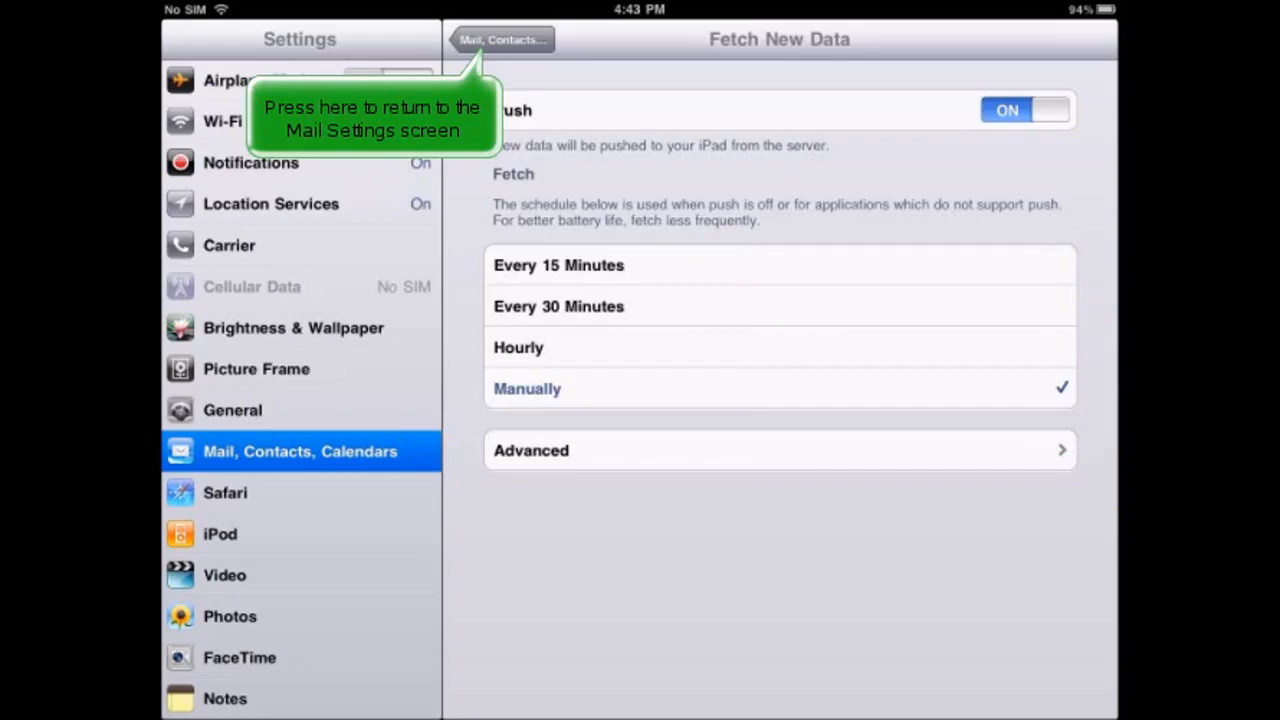
left_click(504, 40)
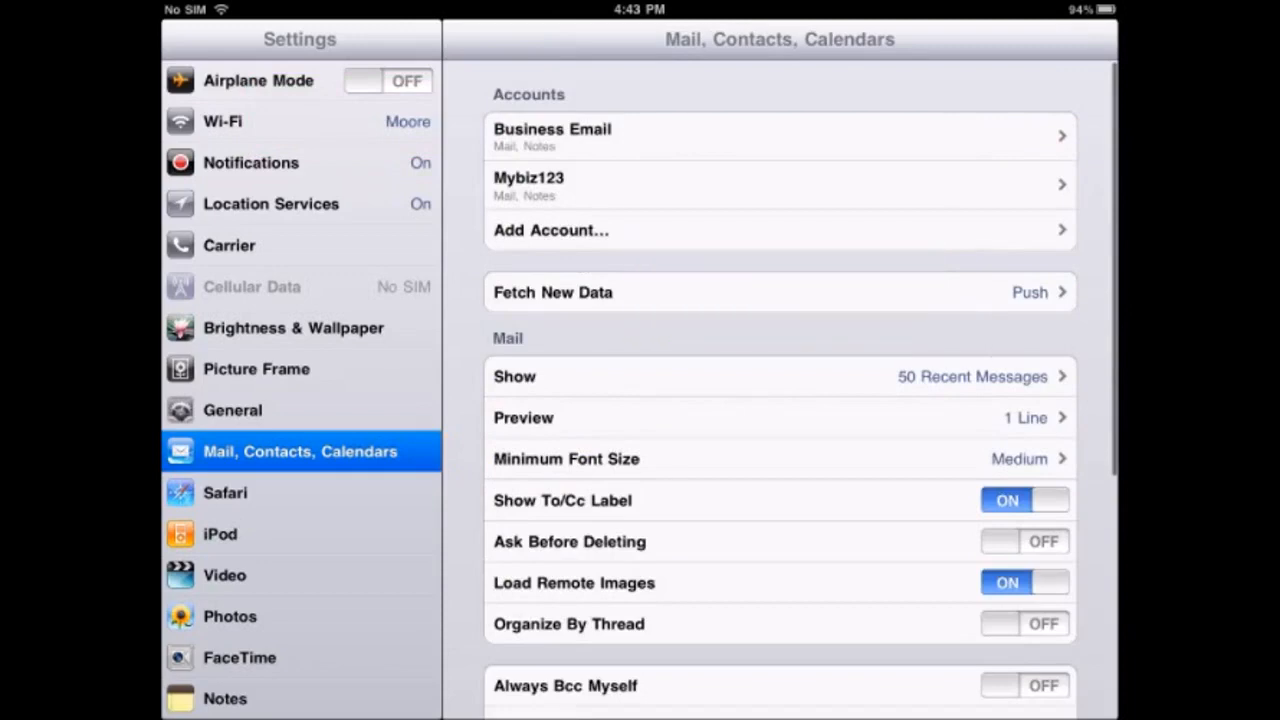
left_click(780, 376)
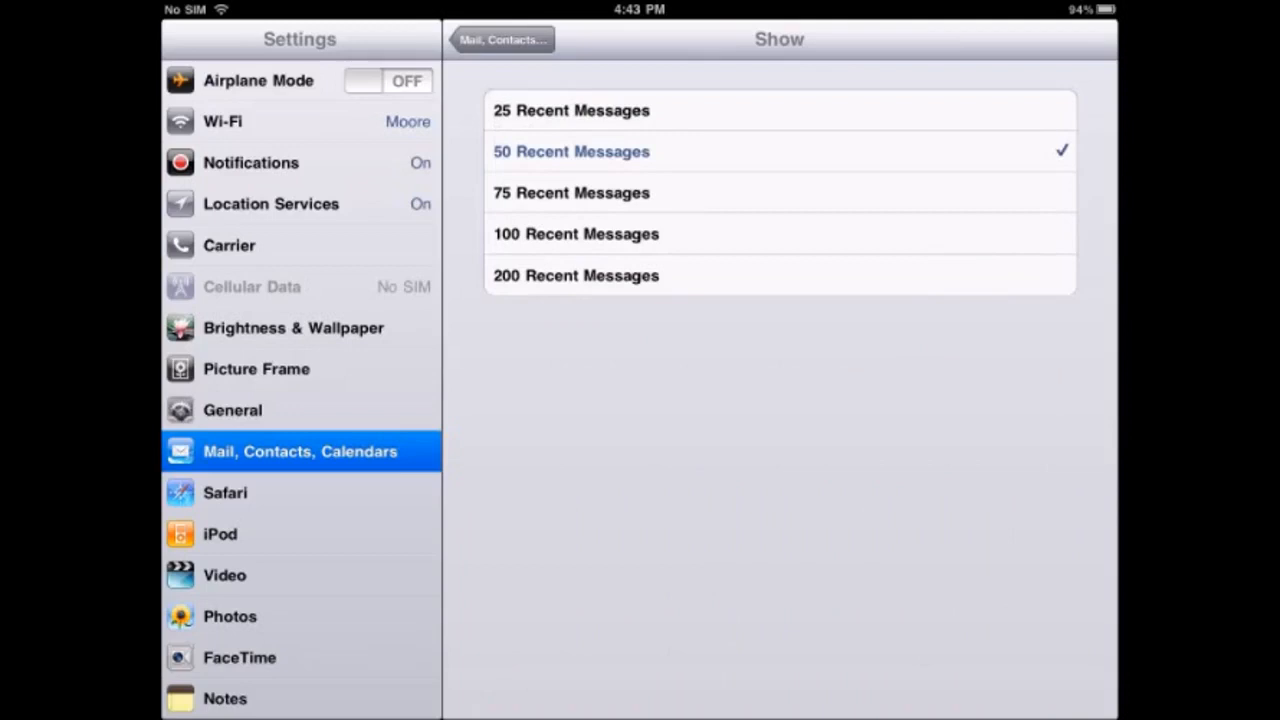
left_click(500, 40)
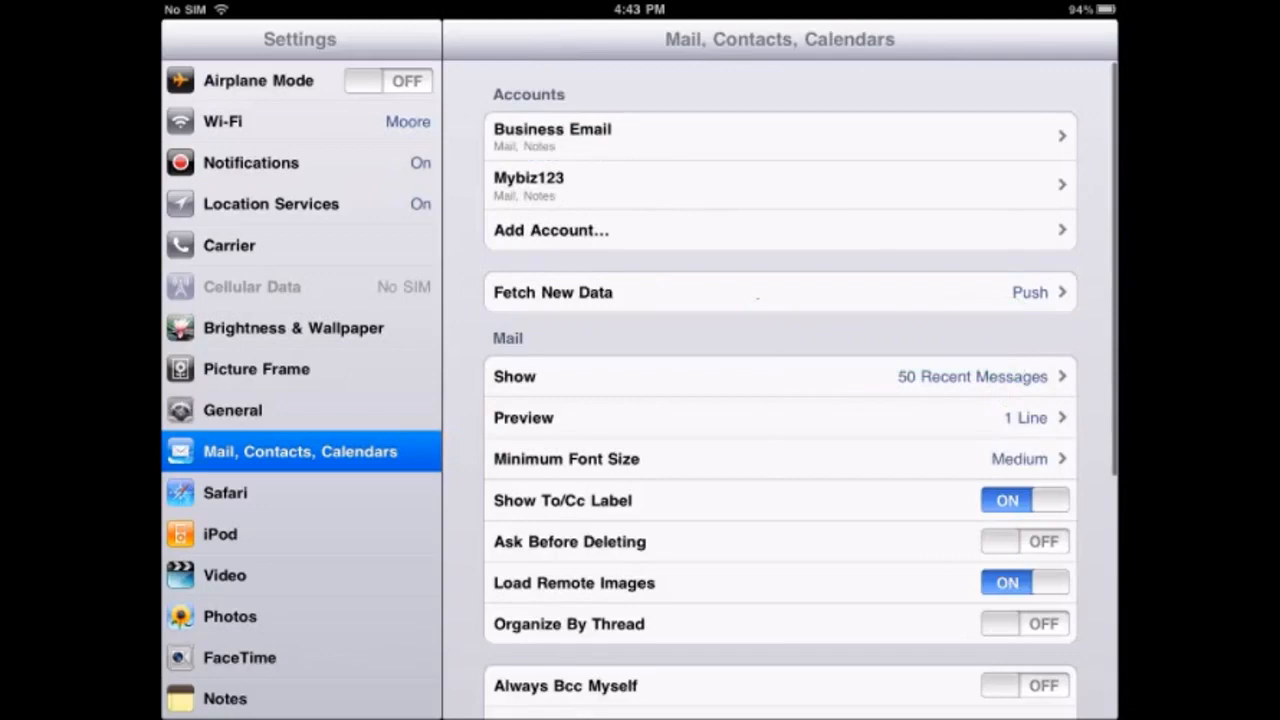
left_click(524, 418)
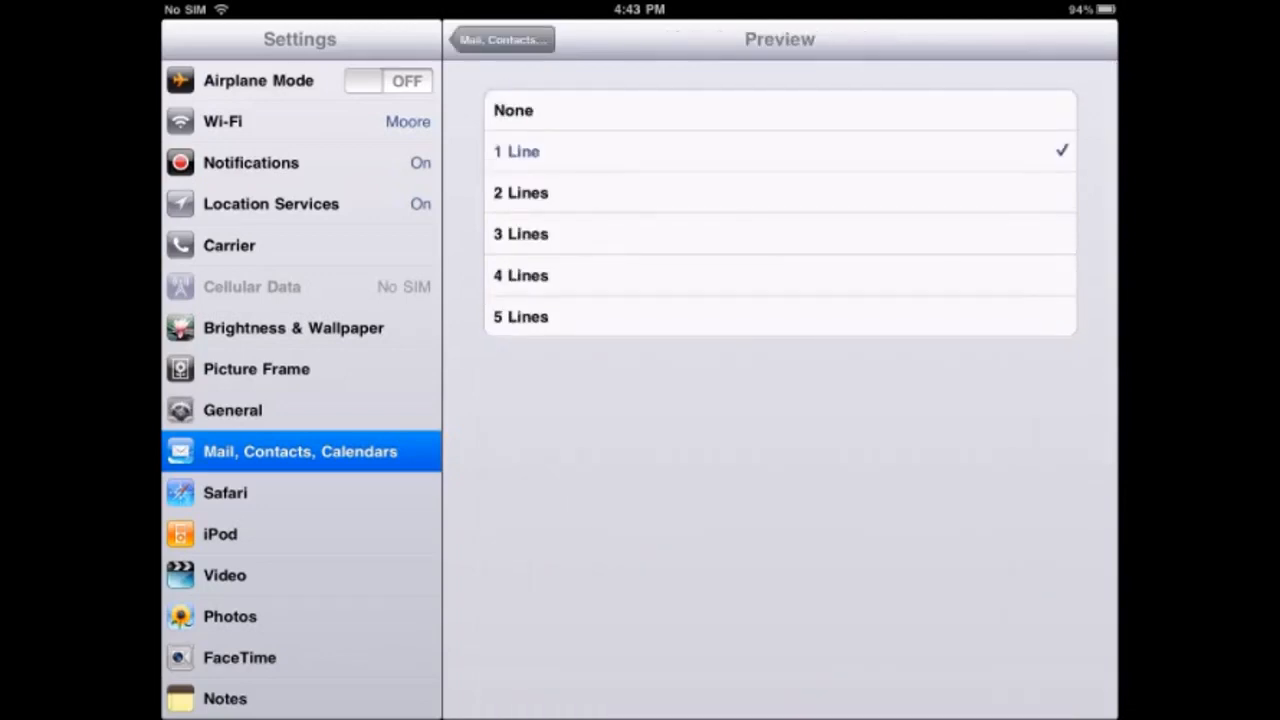
left_click(500, 40)
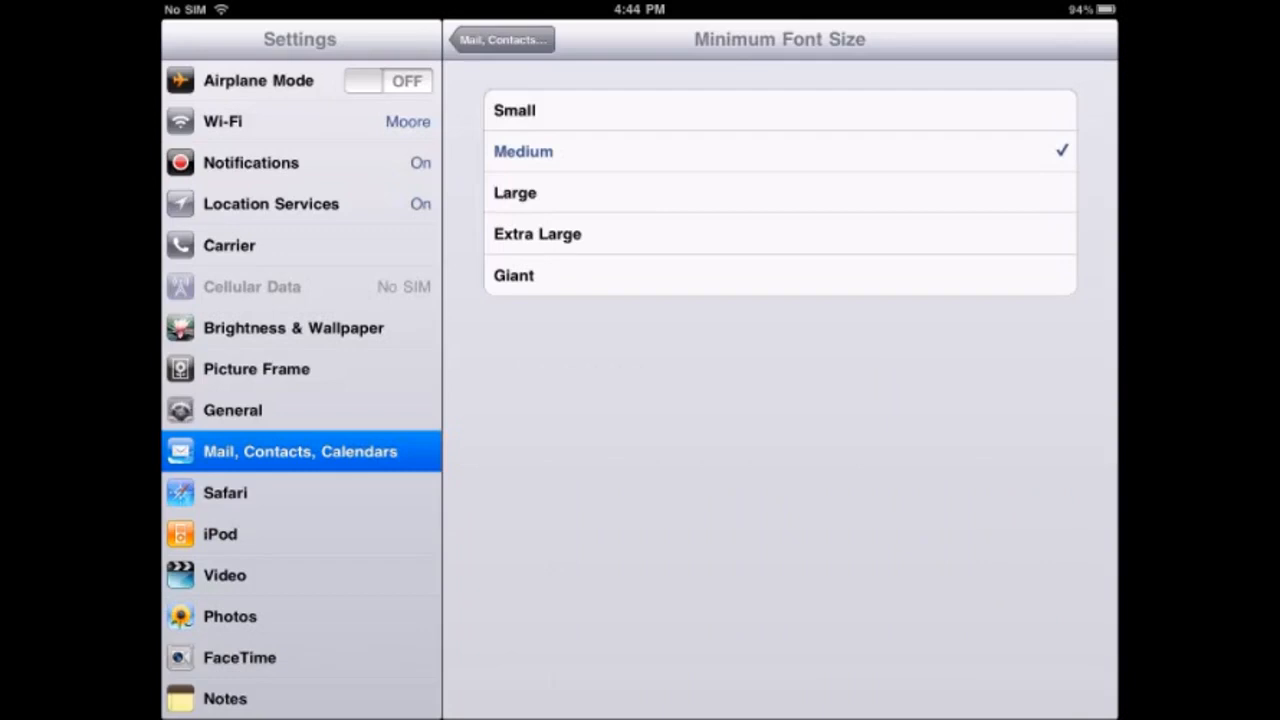
left_click(502, 40)
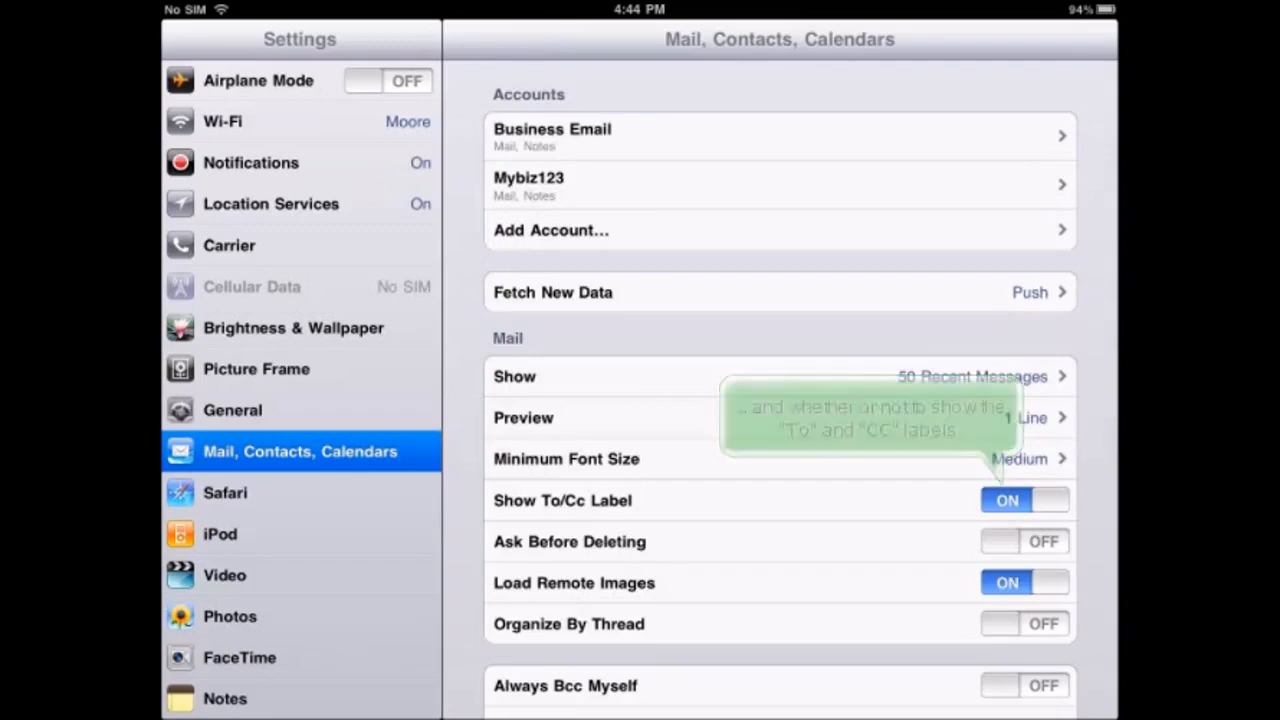
Review the remaining Mail, Contacts, Calendars options unchanged and go back to the home screen
scroll("down", 3)
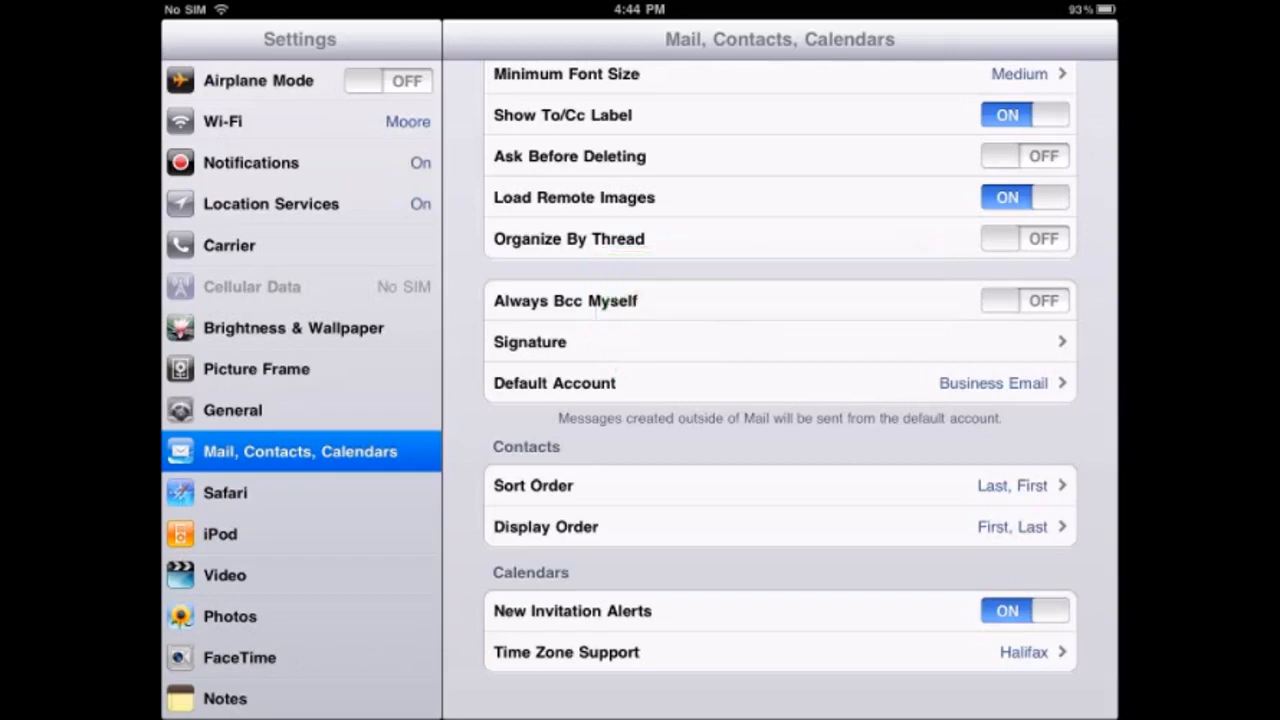
left_click(780, 384)
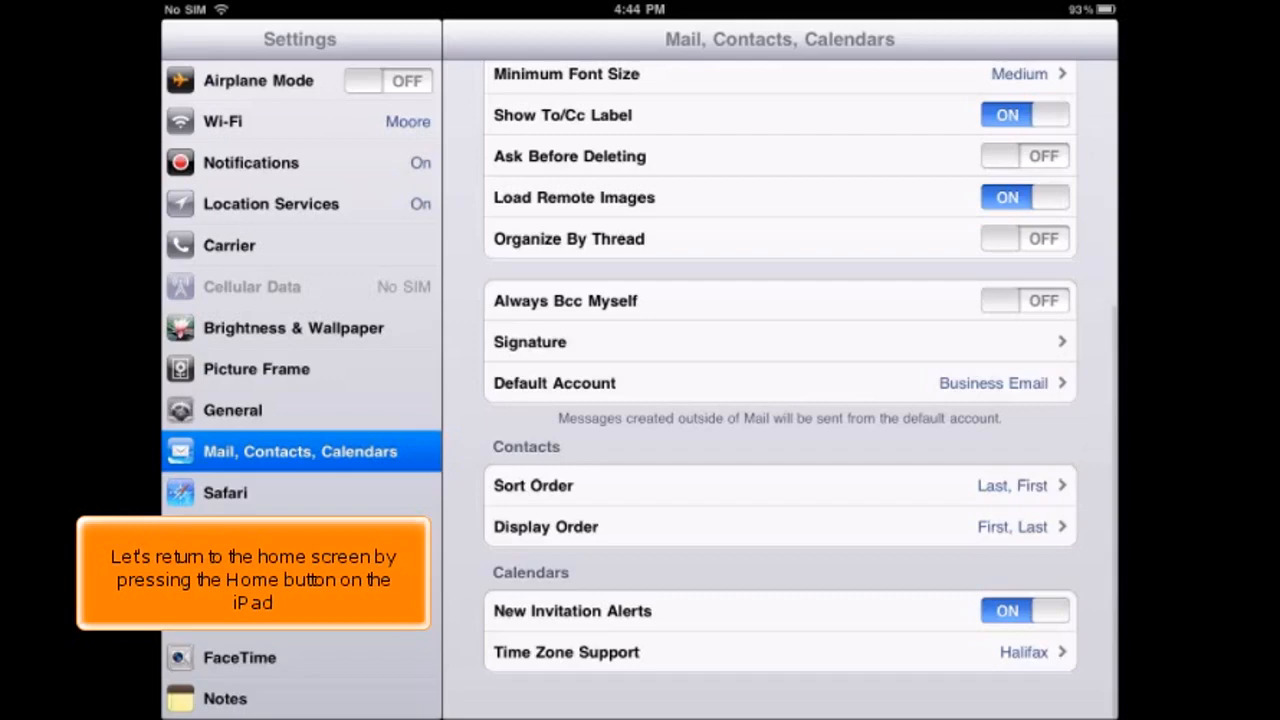
key("home")
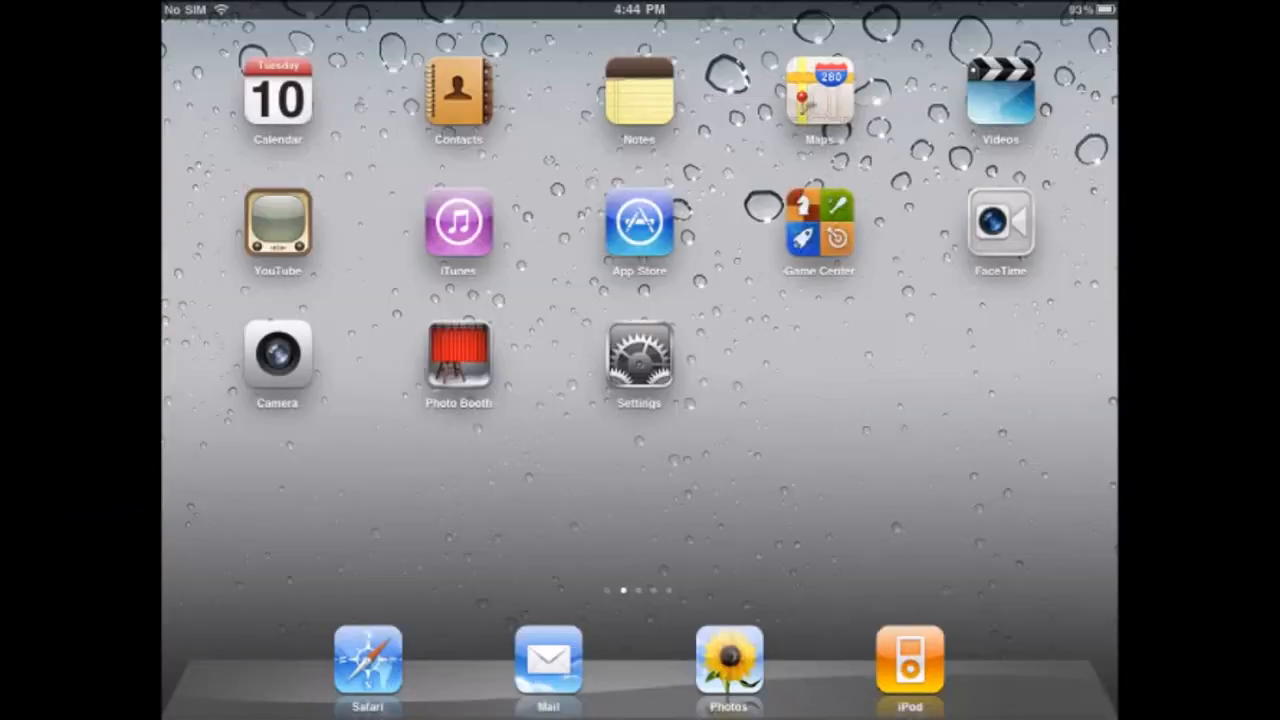